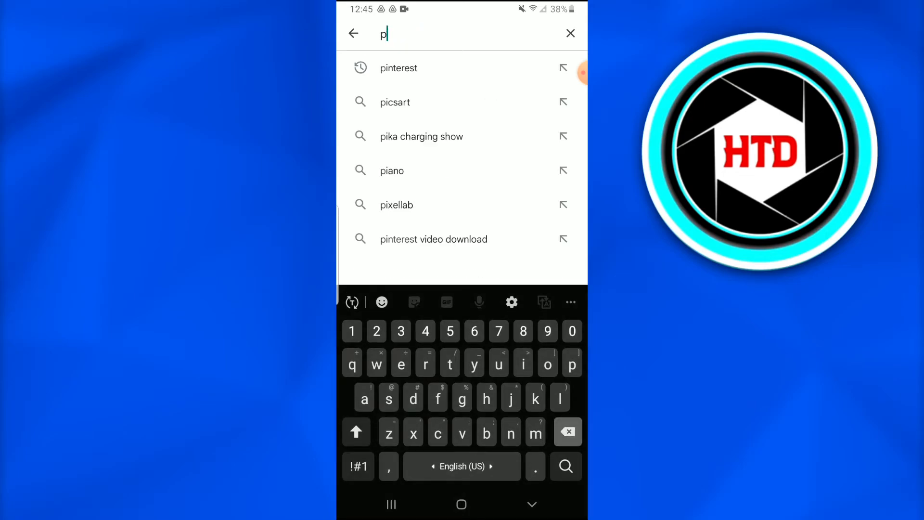
# Search 'discord' in Play Store, confirm the listing shows Open with no update, and return home
pyautogui.write('discord')
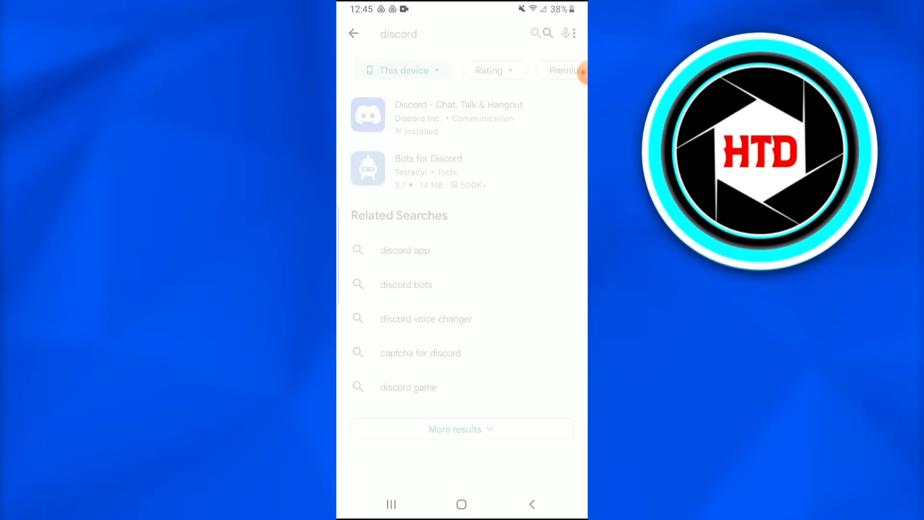
pyautogui.click(458, 117)
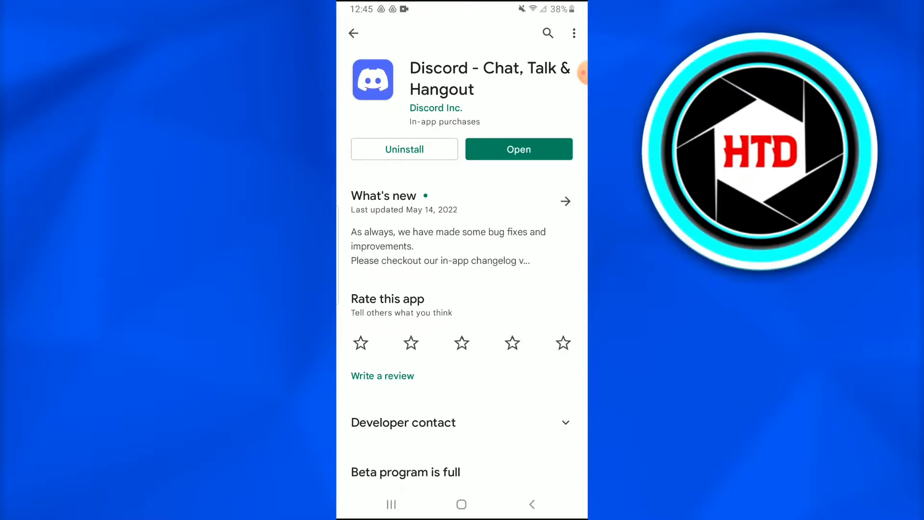
pyautogui.click(353, 33)
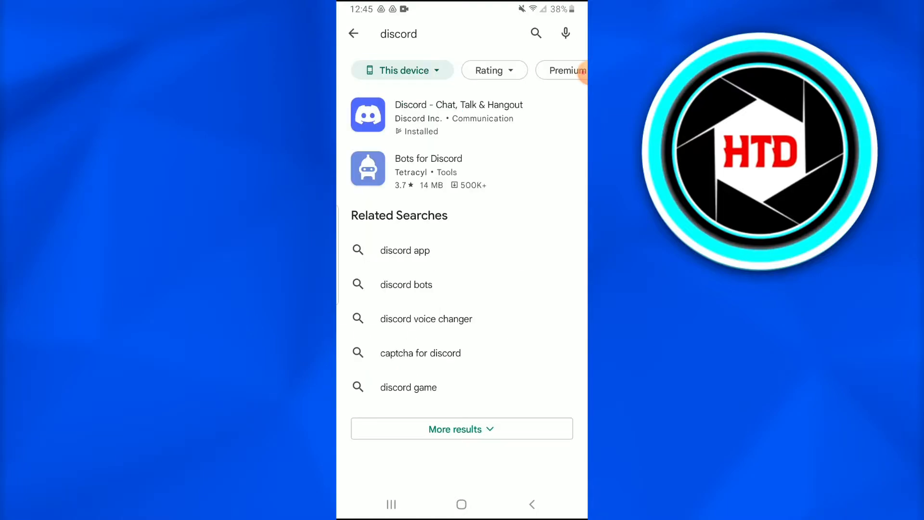
pyautogui.click(461, 503)
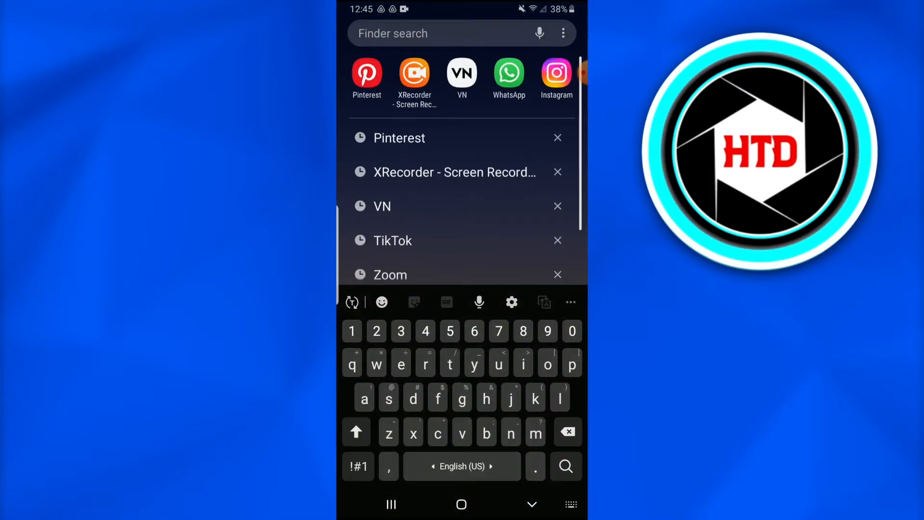
# Find Discord in the launcher search with 'di' and launch it
pyautogui.write('di')
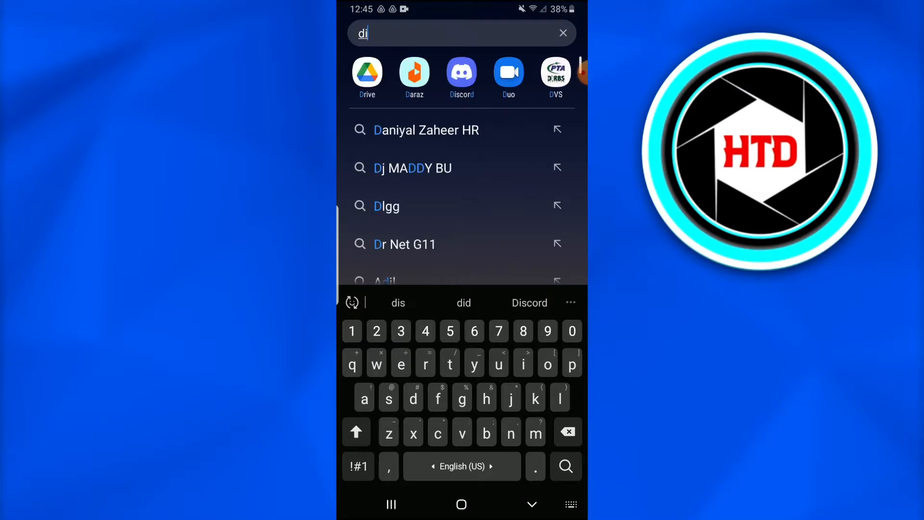
pyautogui.click(461, 74)
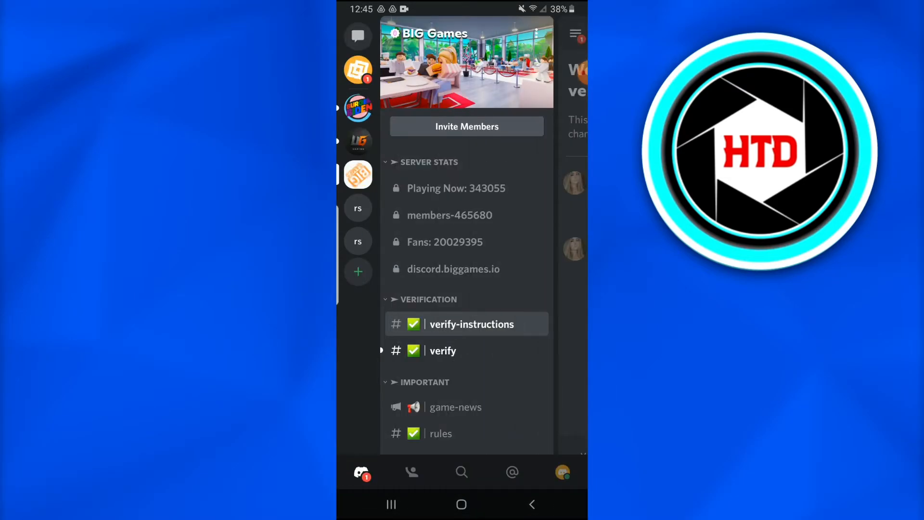
# Go via Direct Messages to the avatar and open User Settings
pyautogui.click(358, 36)
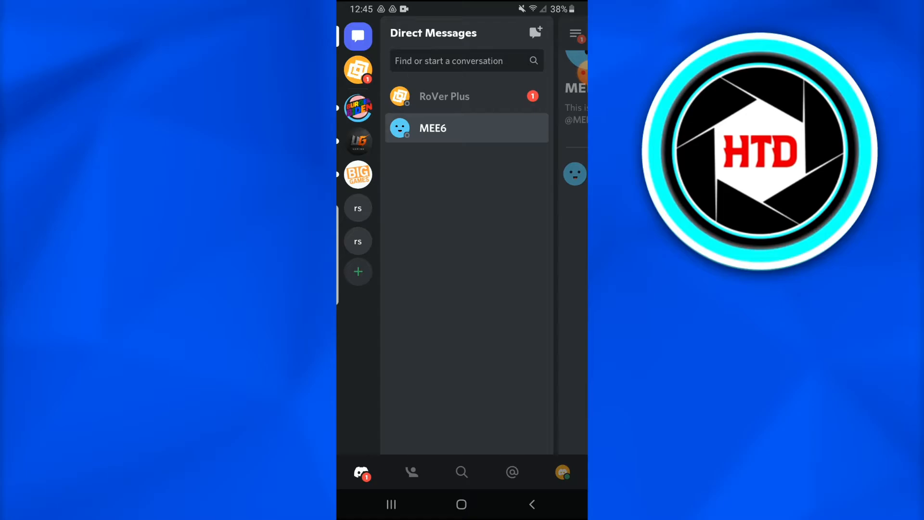
pyautogui.click(561, 472)
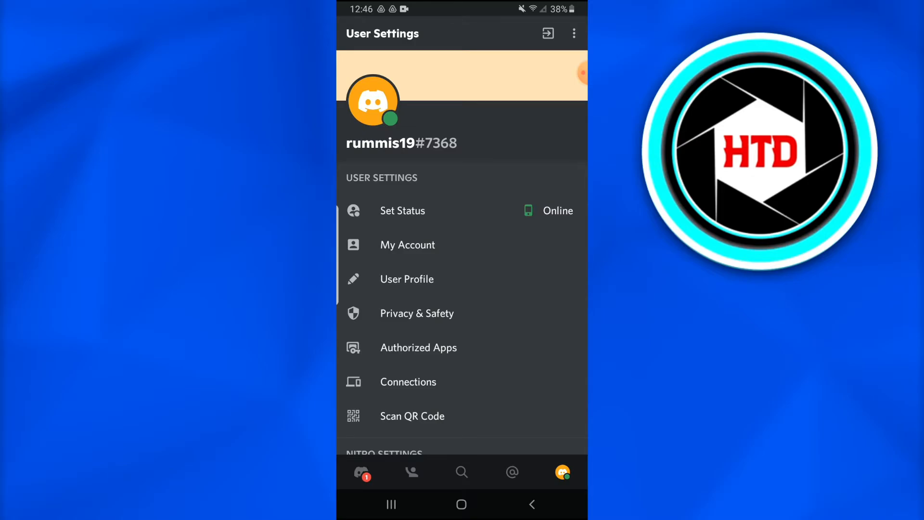
# Enter a short About Me bio in User Profile and save it
pyautogui.click(406, 279)
pyautogui.write('buosnevejene')
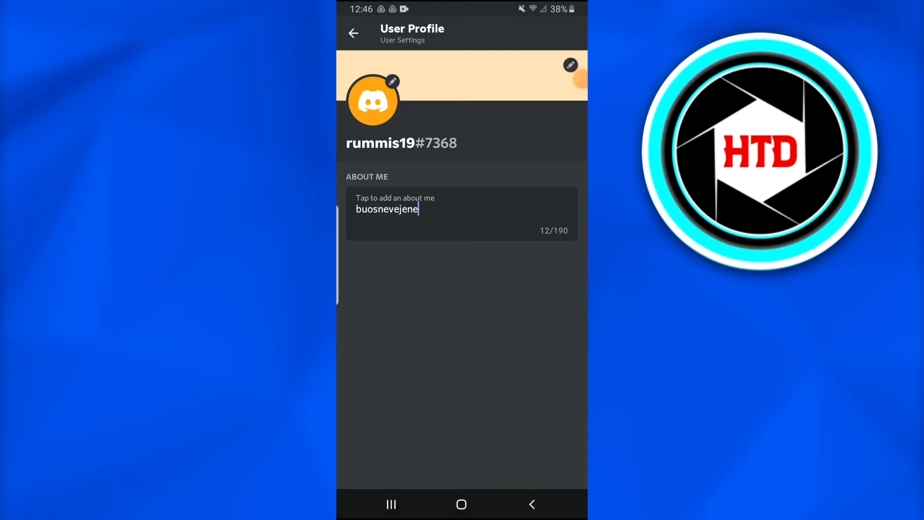
pyautogui.click(352, 33)
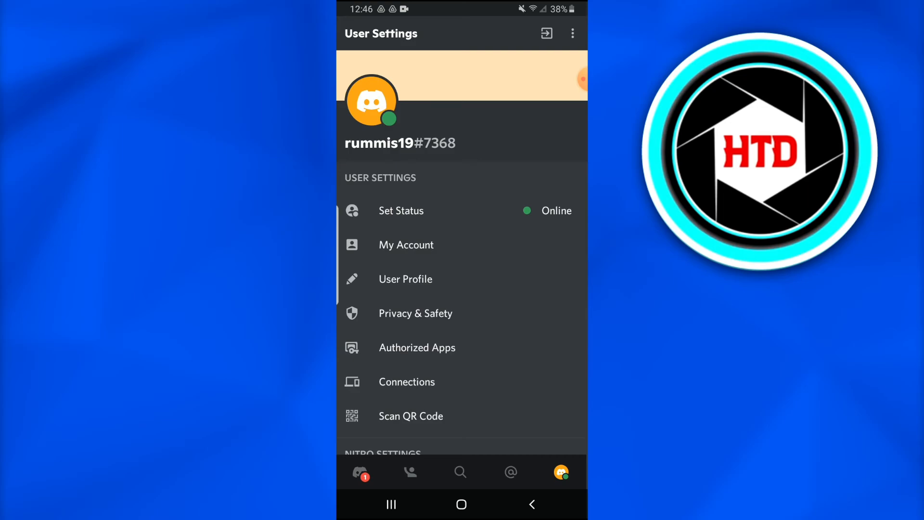
pyautogui.click(406, 244)
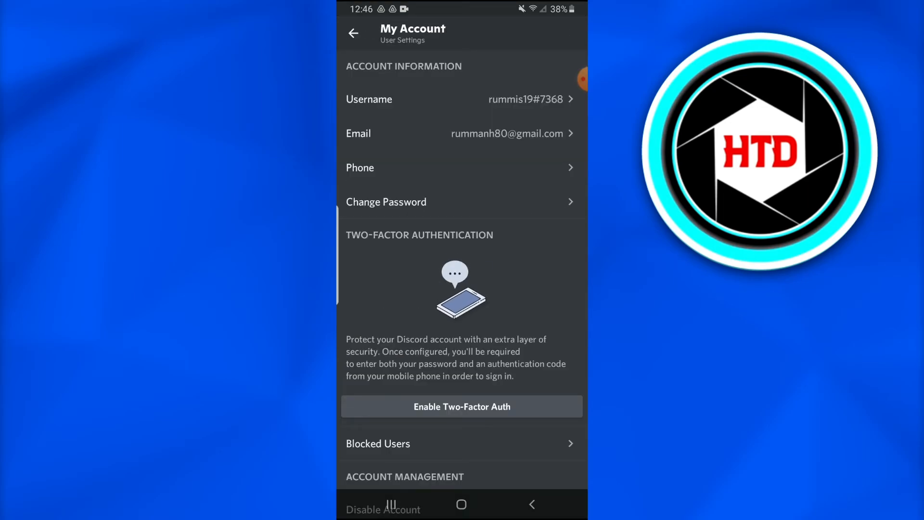
pyautogui.click(354, 33)
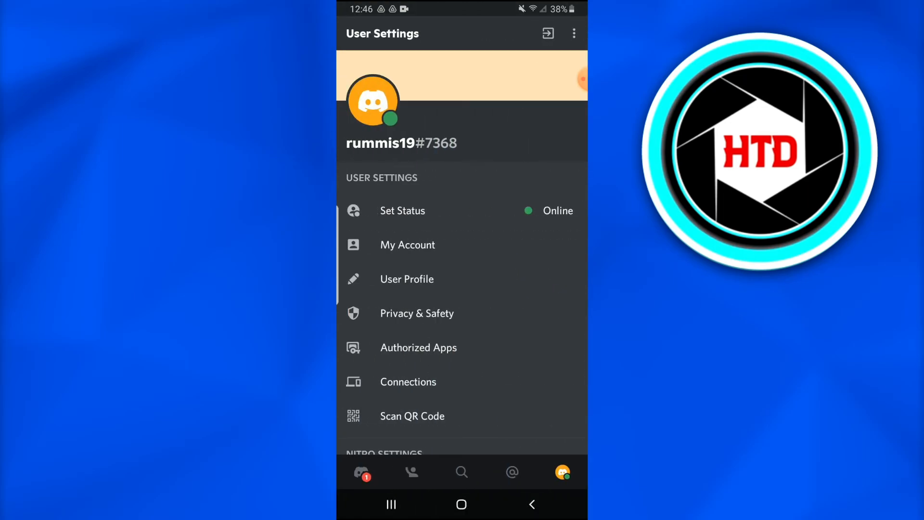
pyautogui.scroll(-3)
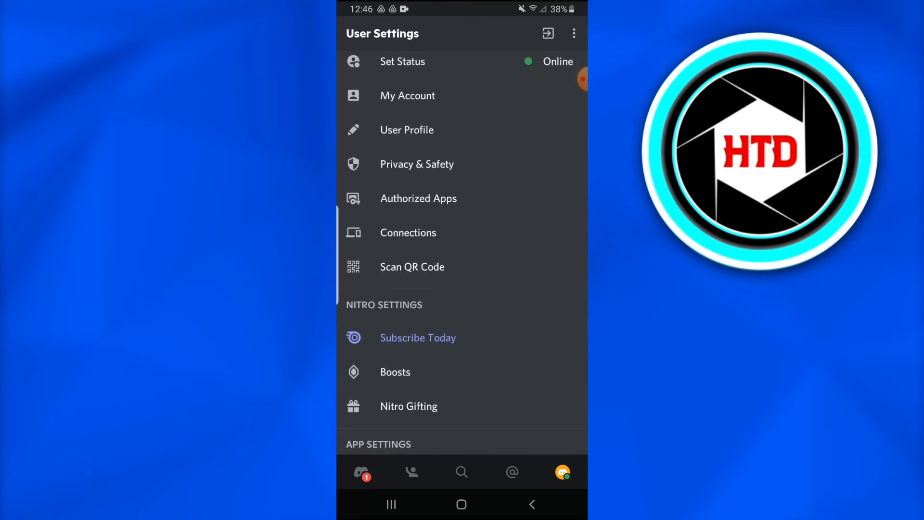
pyautogui.scroll(-3)
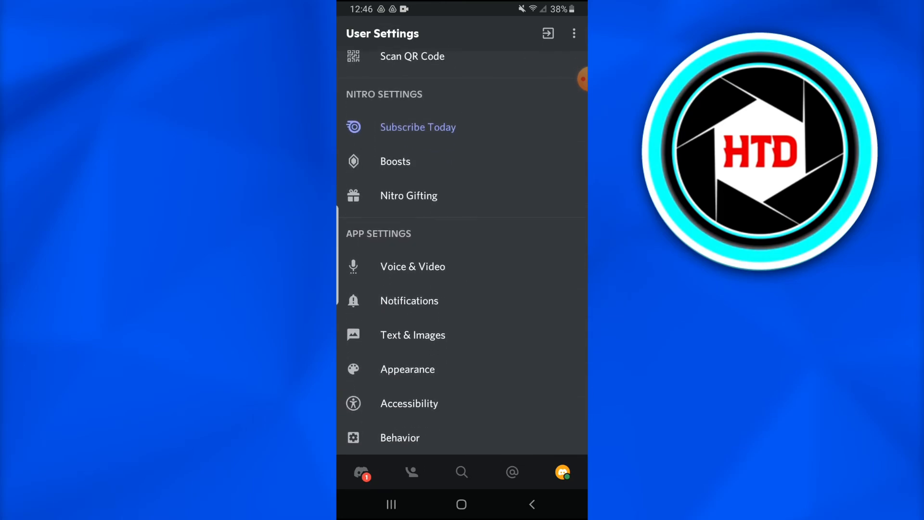